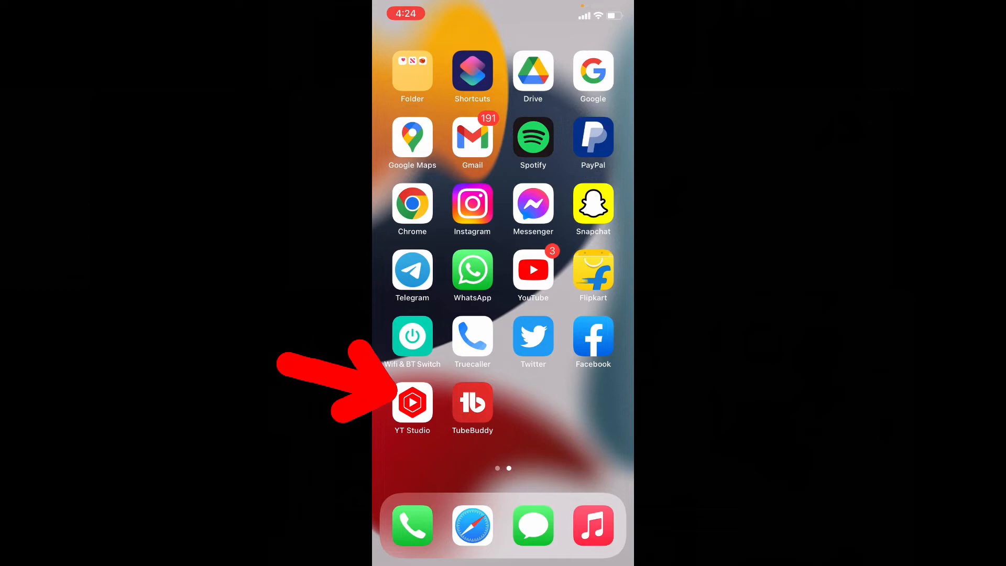
# Step: Launch YT Studio from the home screen to reach the channel dashboard
pyautogui.click(412, 403)
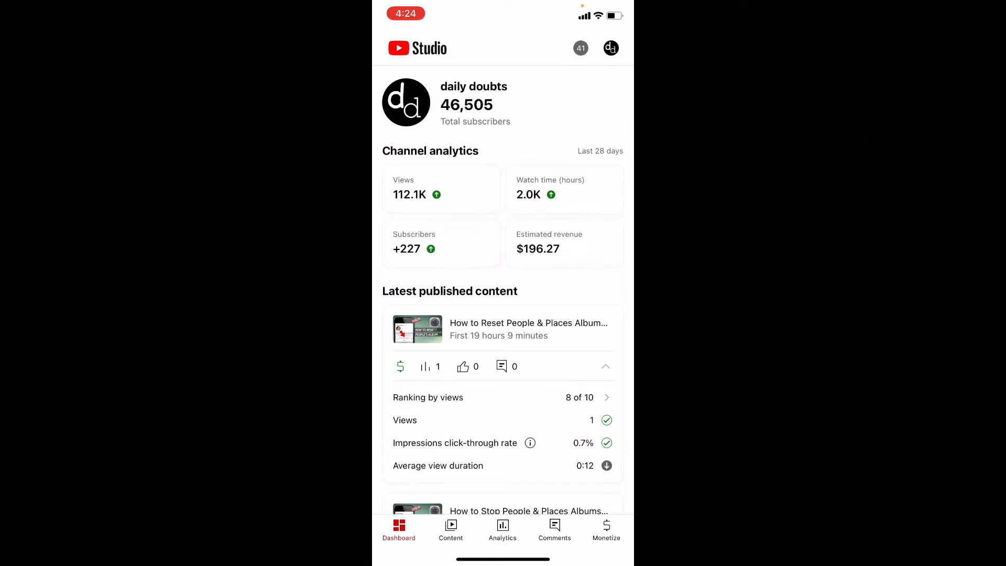
# Step: Open the Facebook language video and enter its Edit video screen
pyautogui.click(451, 529)
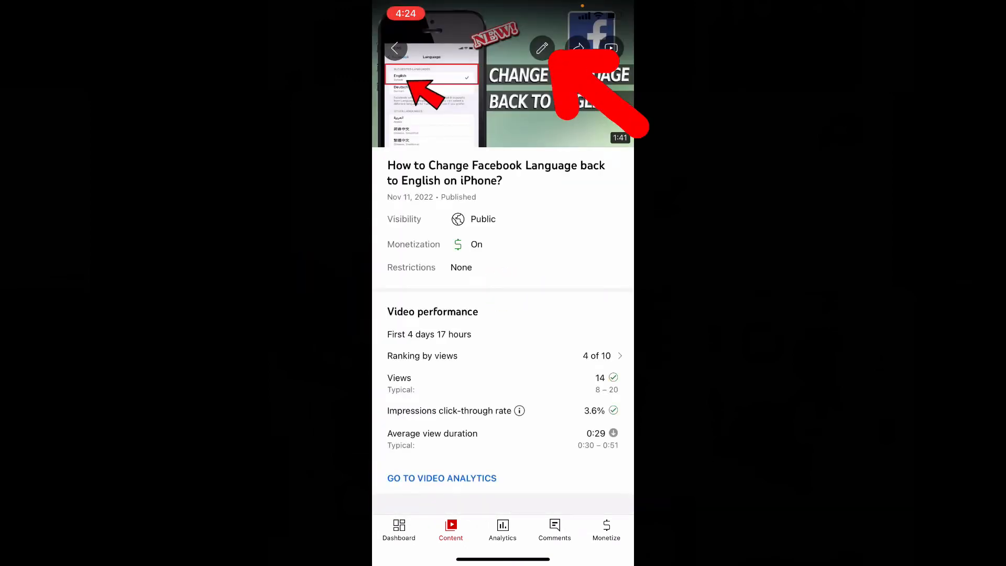
pyautogui.click(540, 47)
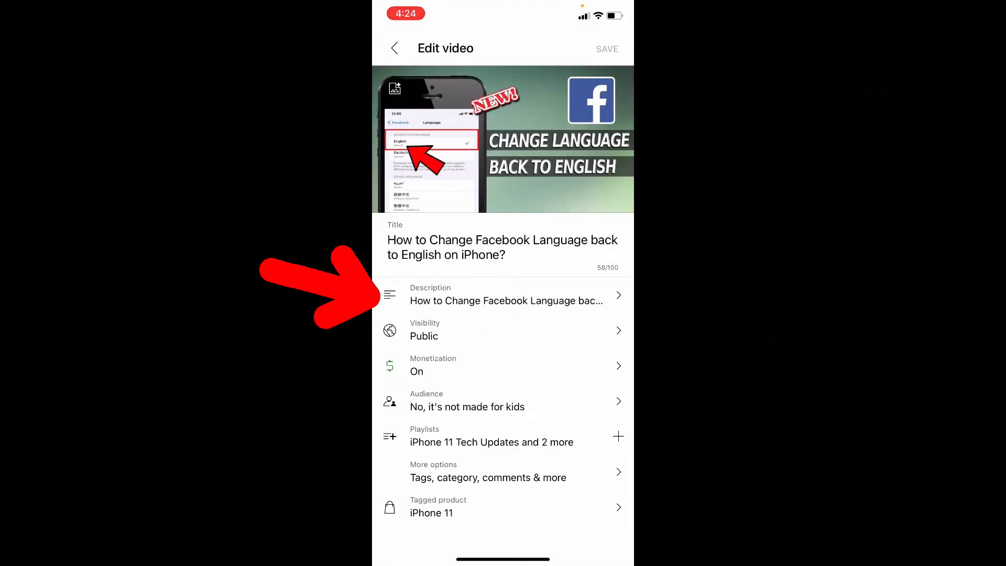
# Step: Open the Description row to show the full description for editing
pyautogui.click(506, 301)
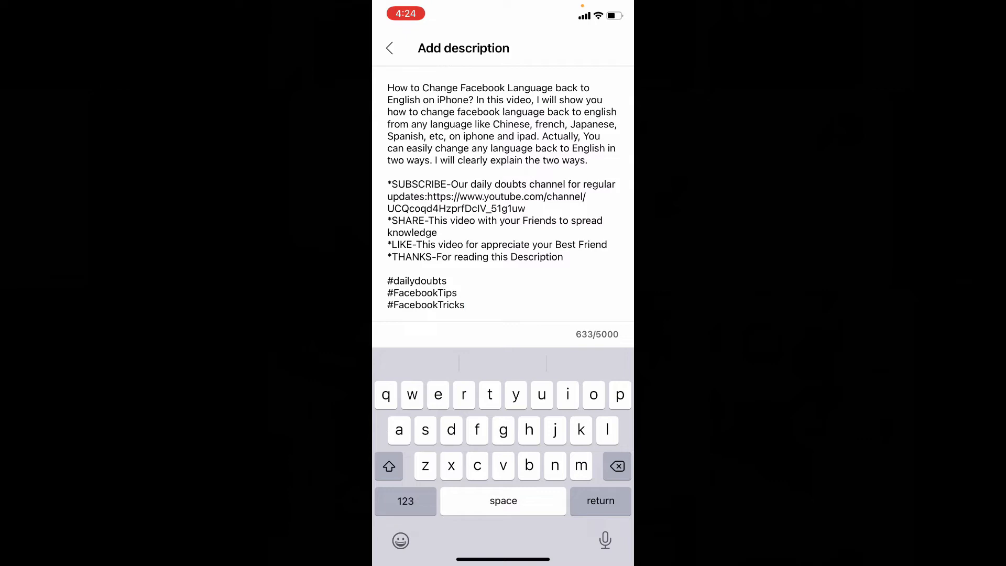
# Step: Change the hashtag #FacebookTips to #facebooktips and return to Edit video
pyautogui.click(465, 305)
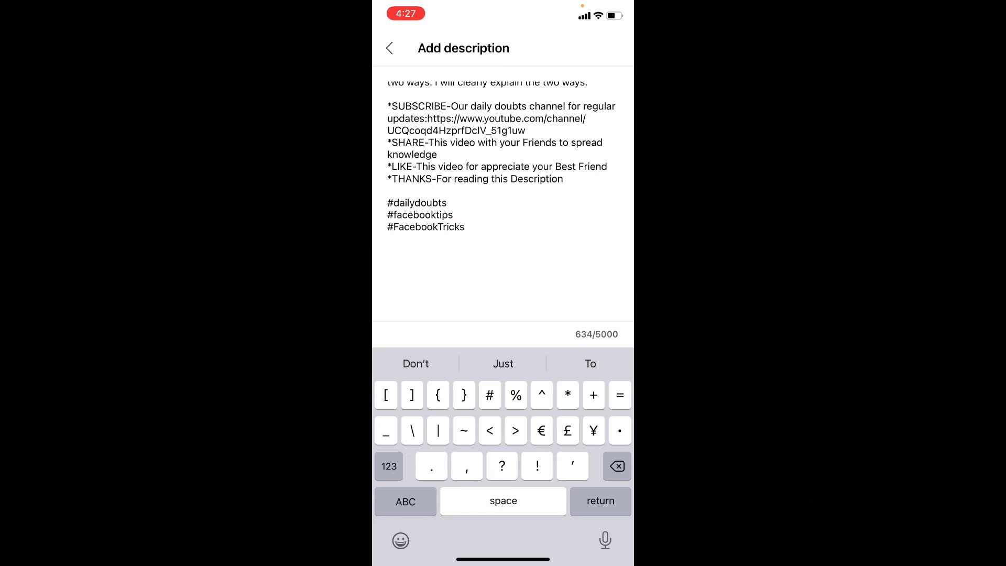
pyautogui.click(456, 215)
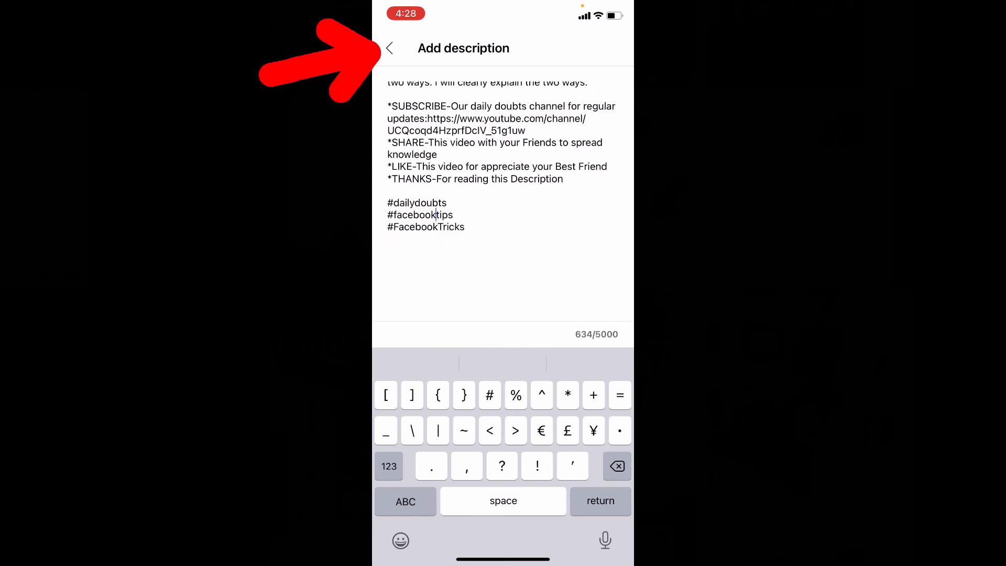
pyautogui.click(389, 48)
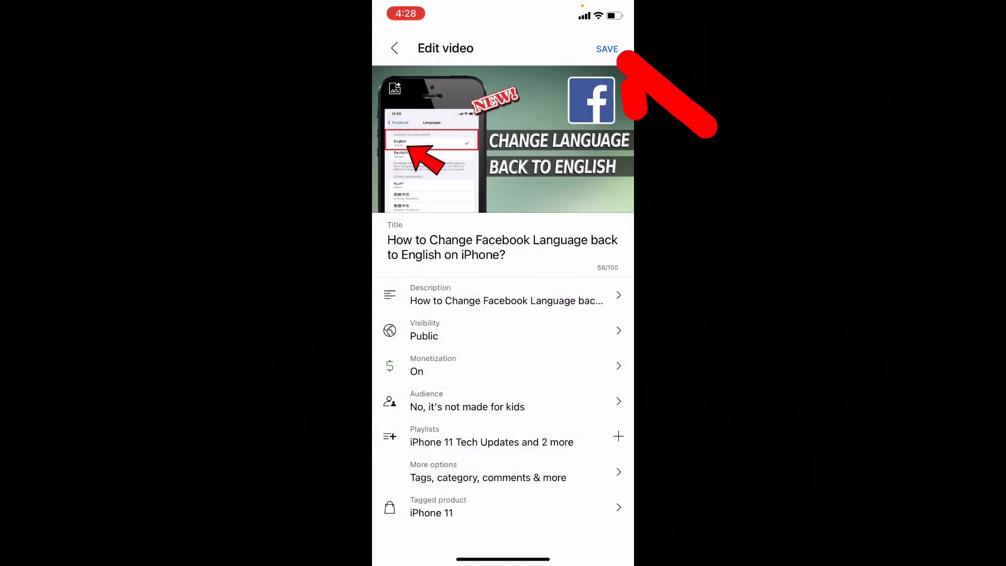